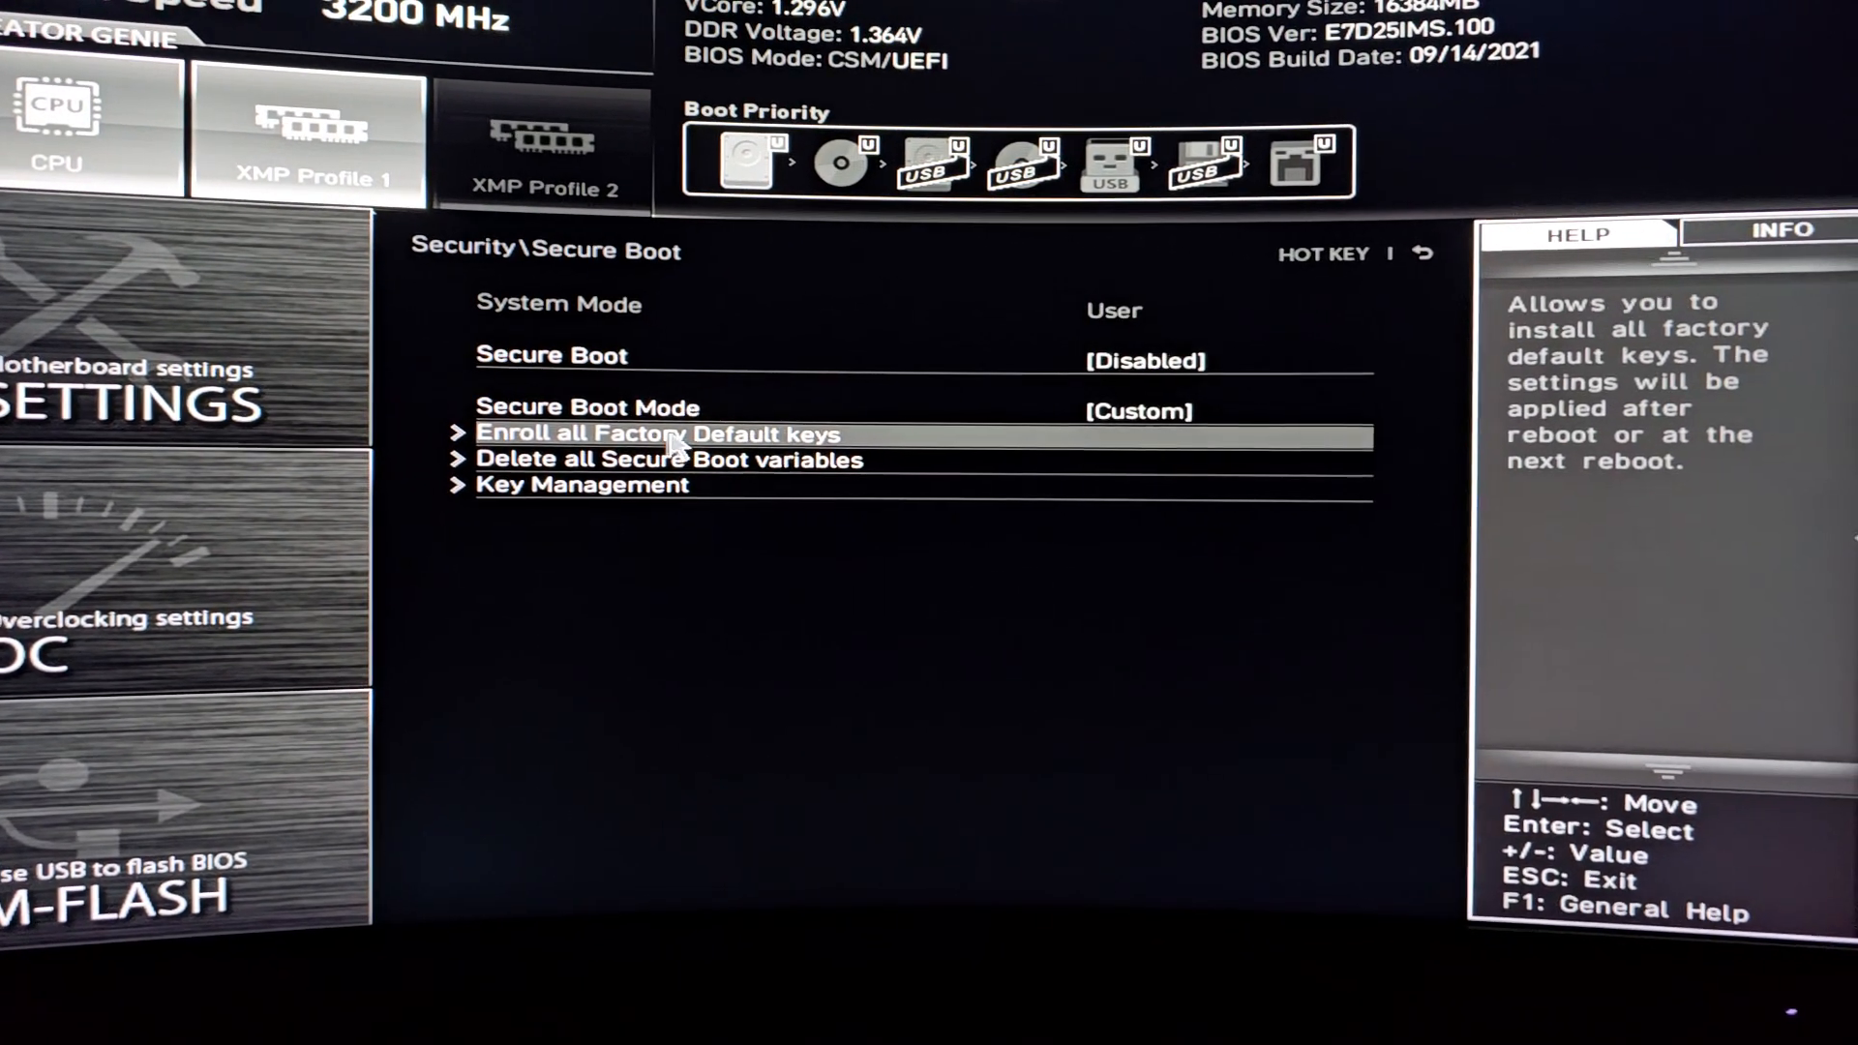
{"action": "key", "text": "up"}
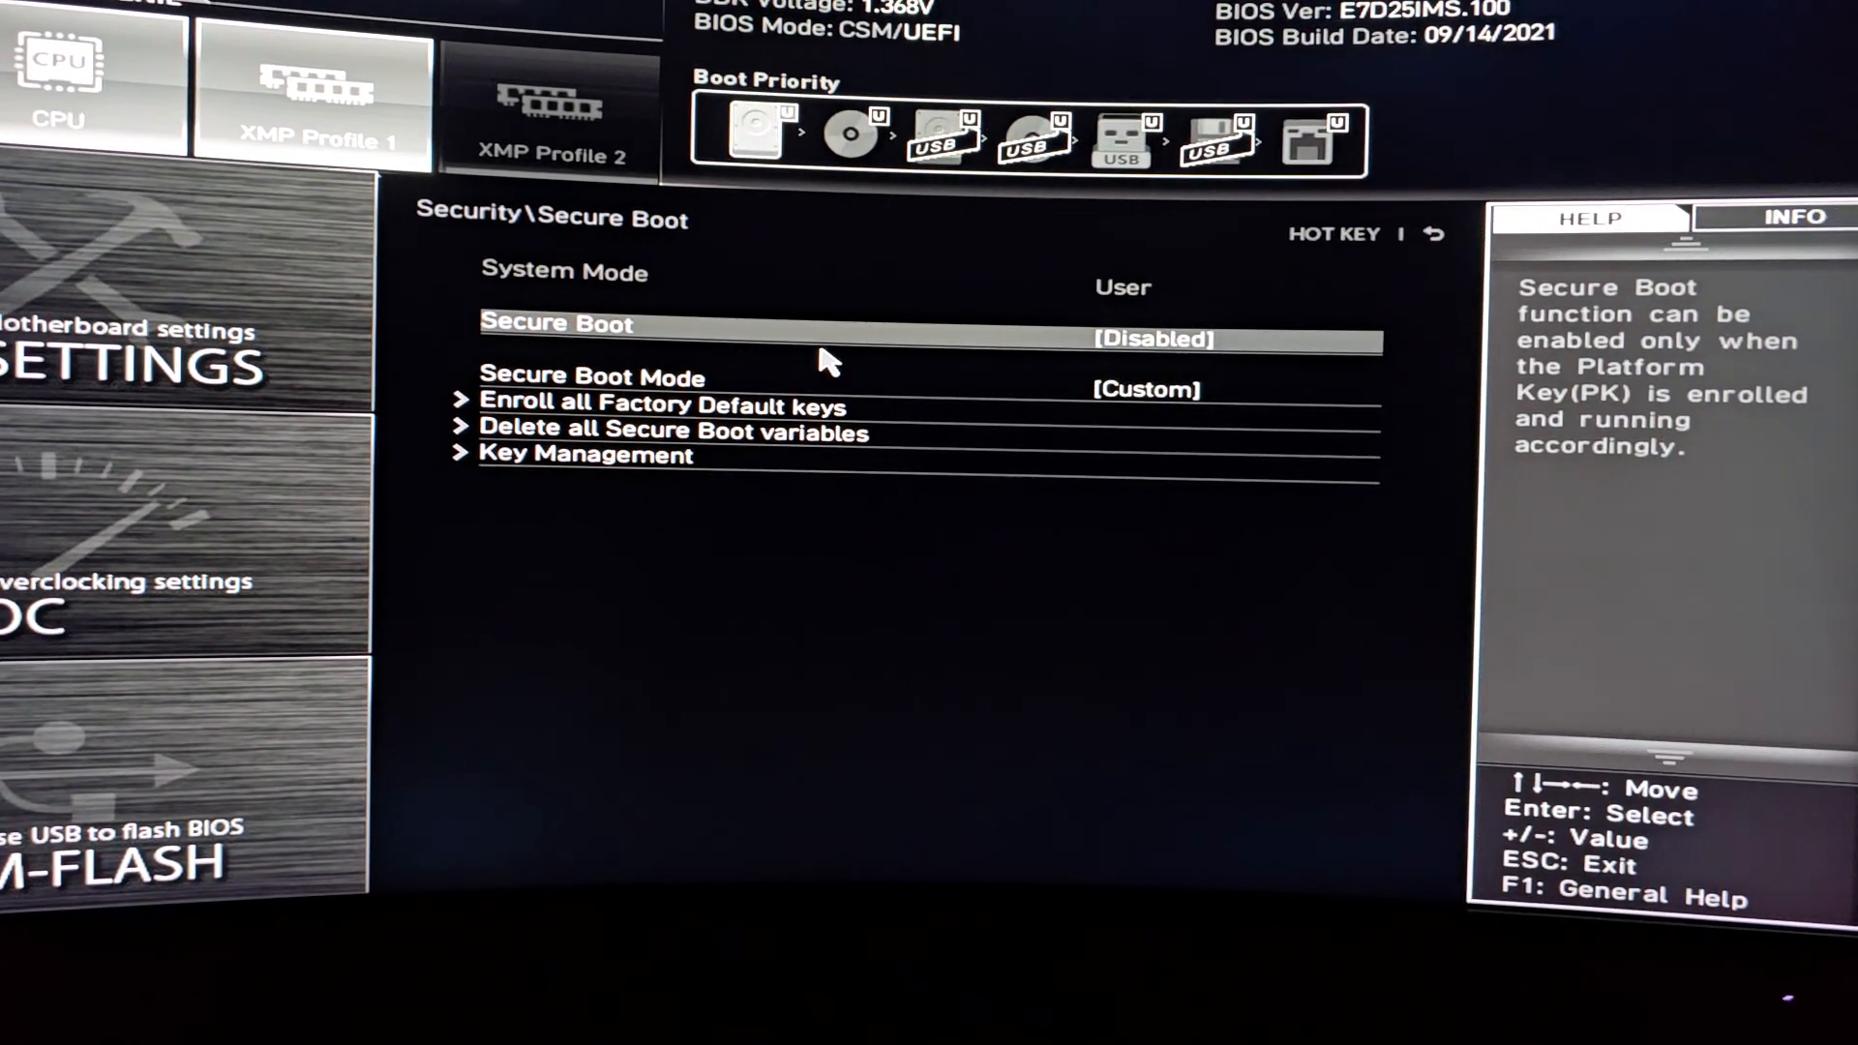
{"action": "key", "text": "Down"}
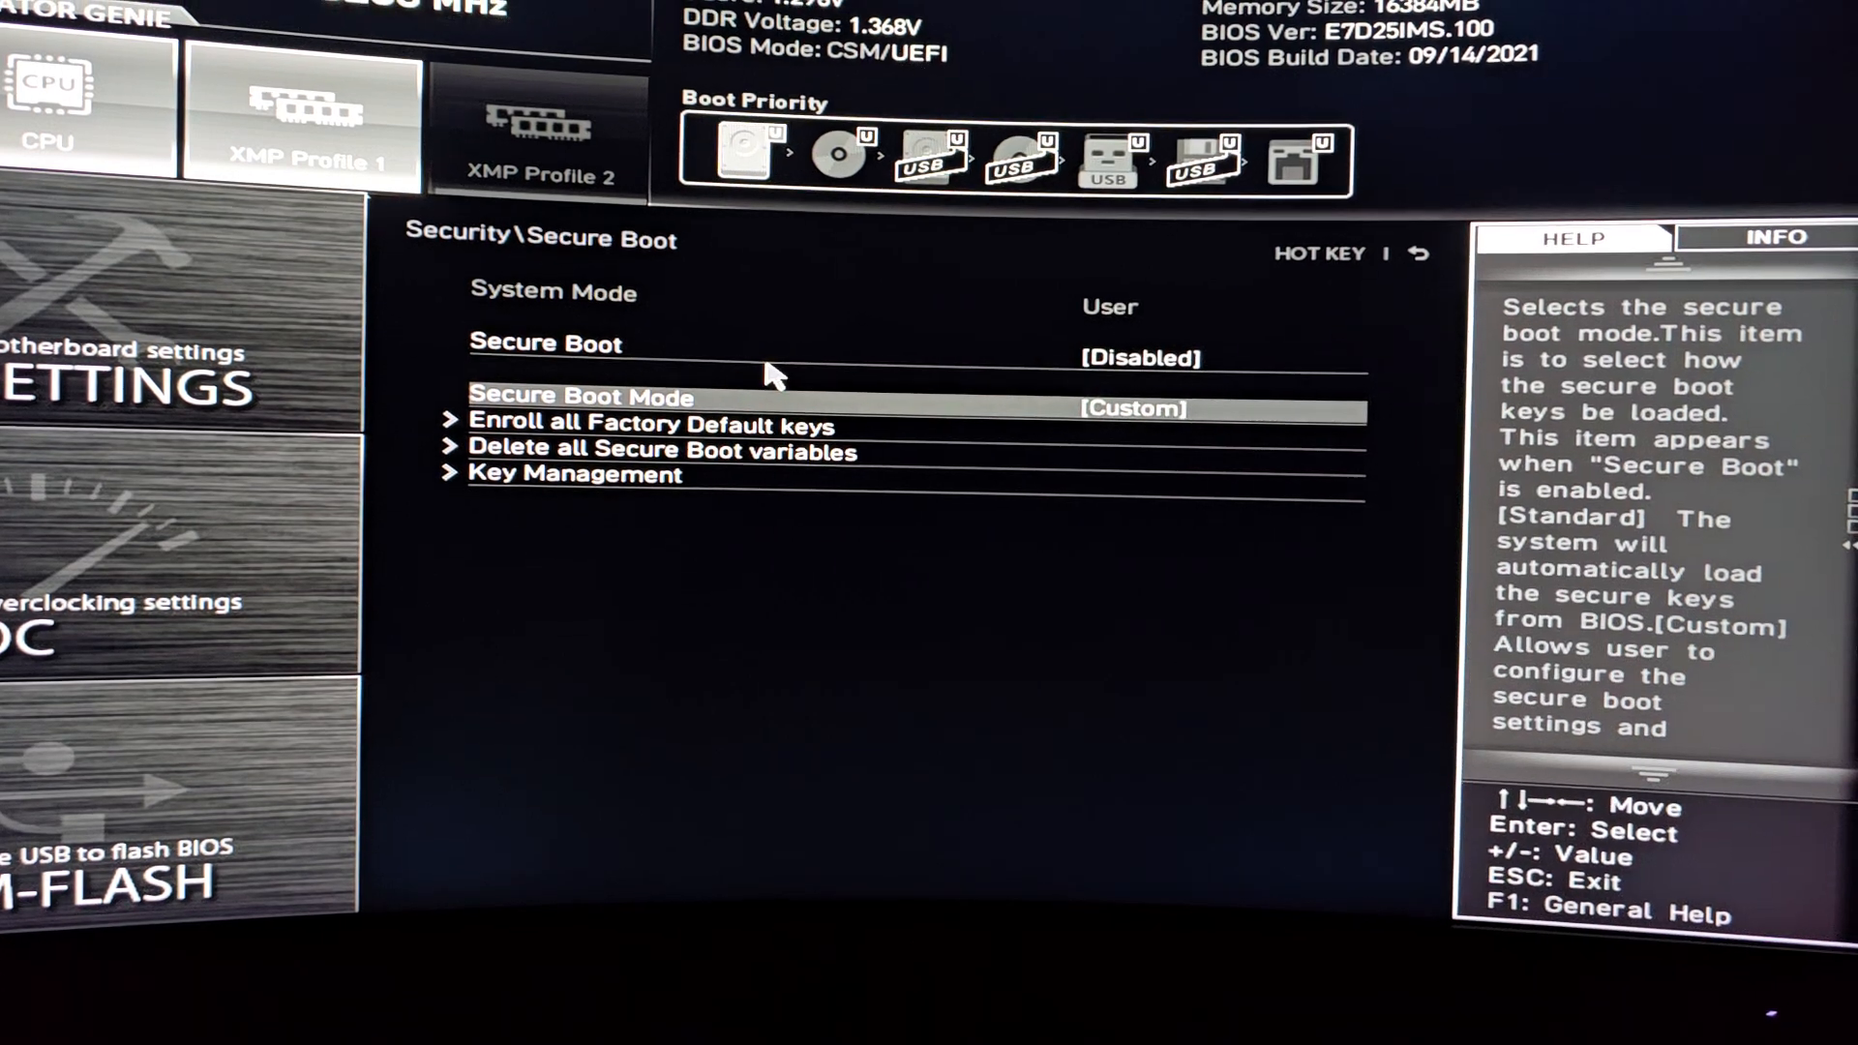